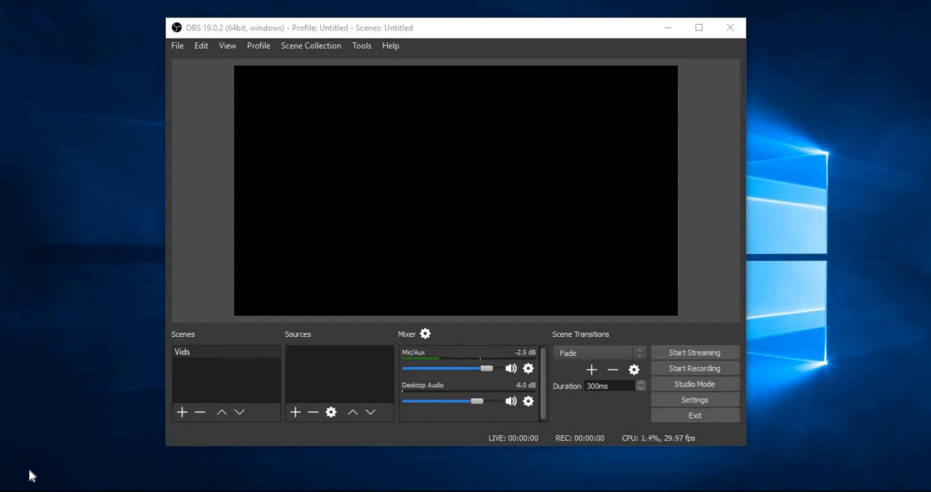
{"action": "mouse_move", "coordinate": [173, 7]}
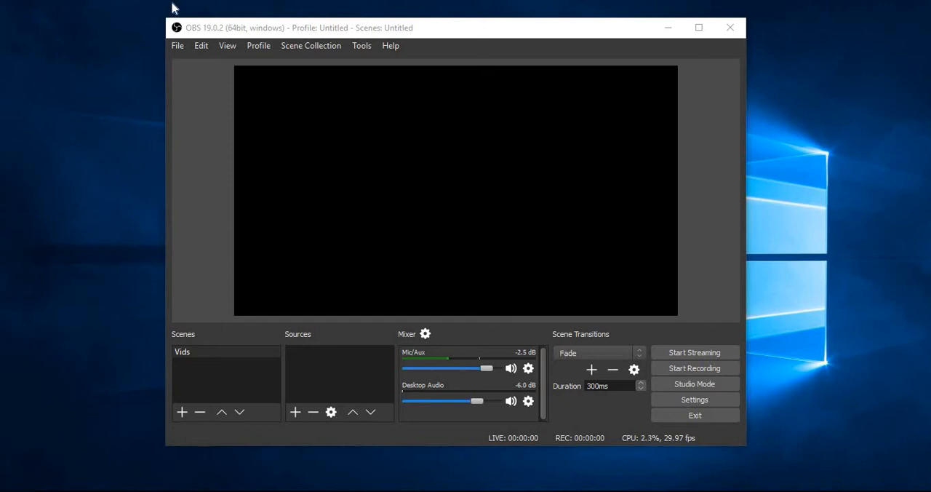
{"action": "mouse_move", "coordinate": [221, 325]}
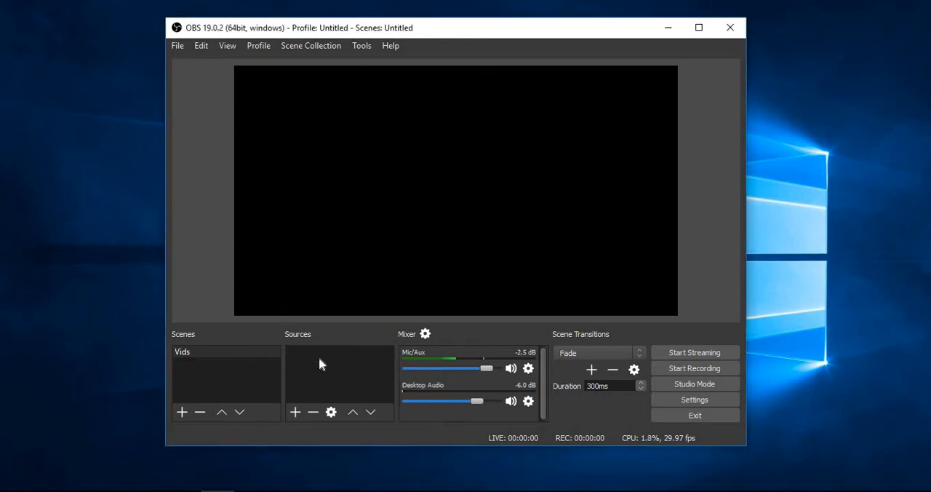
Add a Game Capture source to the Vids scene with mode 'Capture specific window'.
{"action": "right_click", "coordinate": [323, 364]}
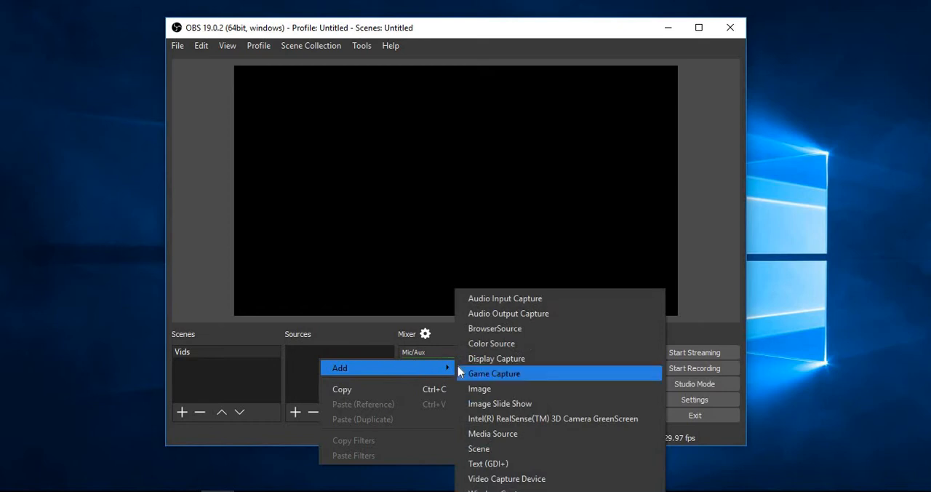
{"action": "left_click", "coordinate": [494, 373]}
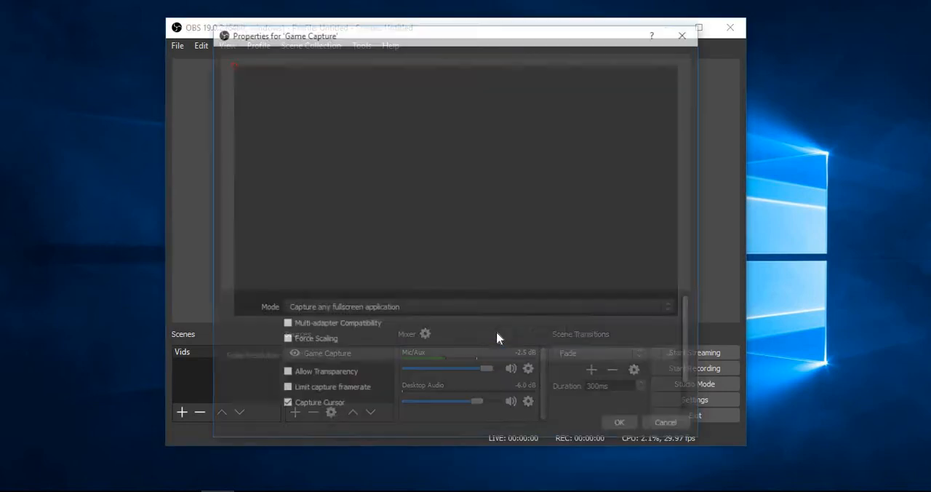
{"action": "left_click", "coordinate": [478, 305]}
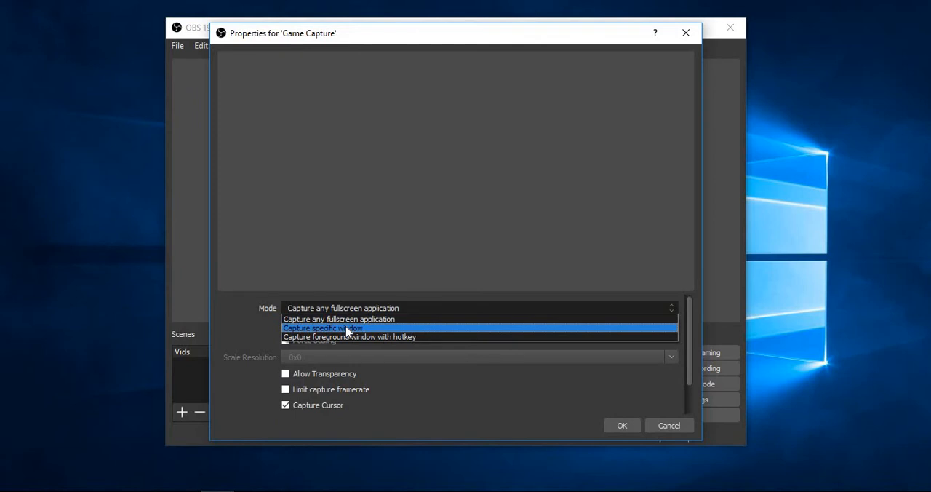
{"action": "left_click", "coordinate": [323, 327]}
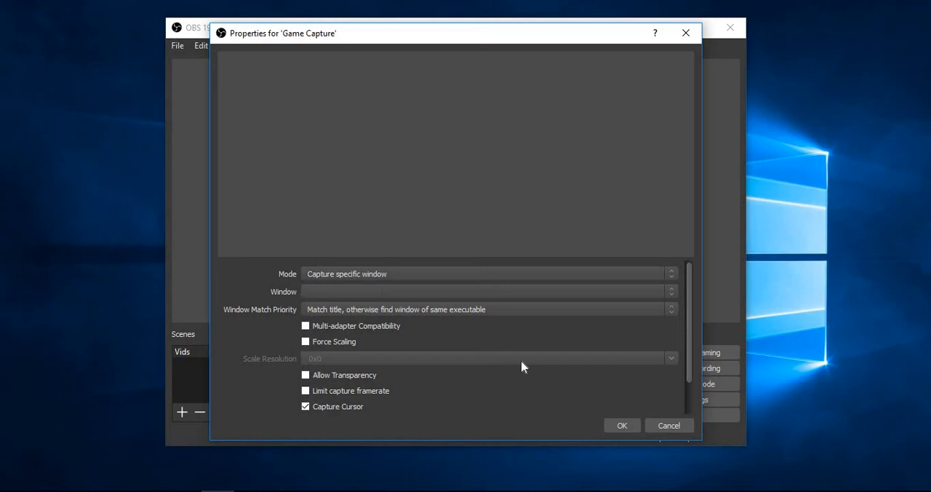
{"action": "left_click", "coordinate": [621, 424]}
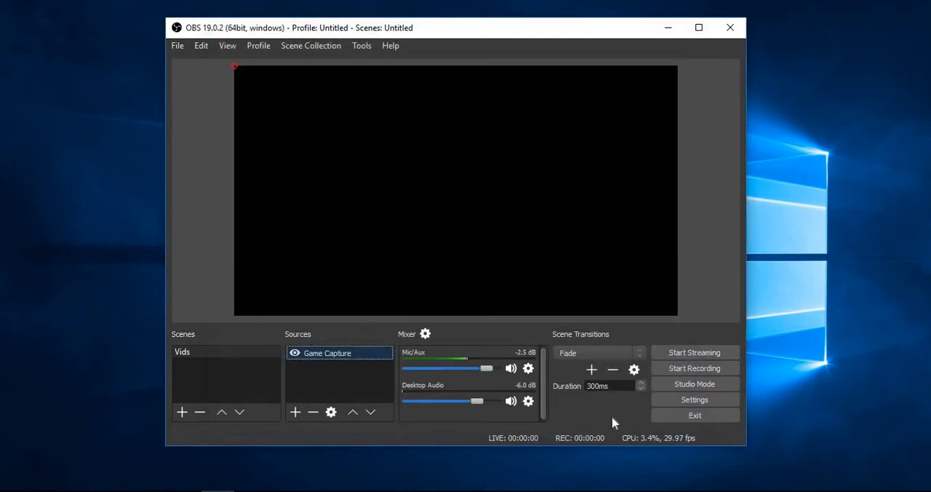
{"action": "mouse_move", "coordinate": [354, 352]}
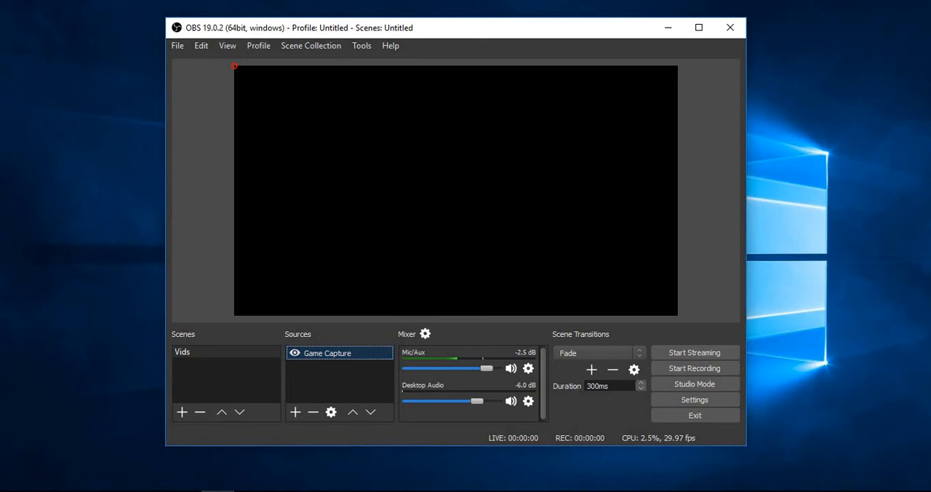
{"action": "mouse_move", "coordinate": [346, 188]}
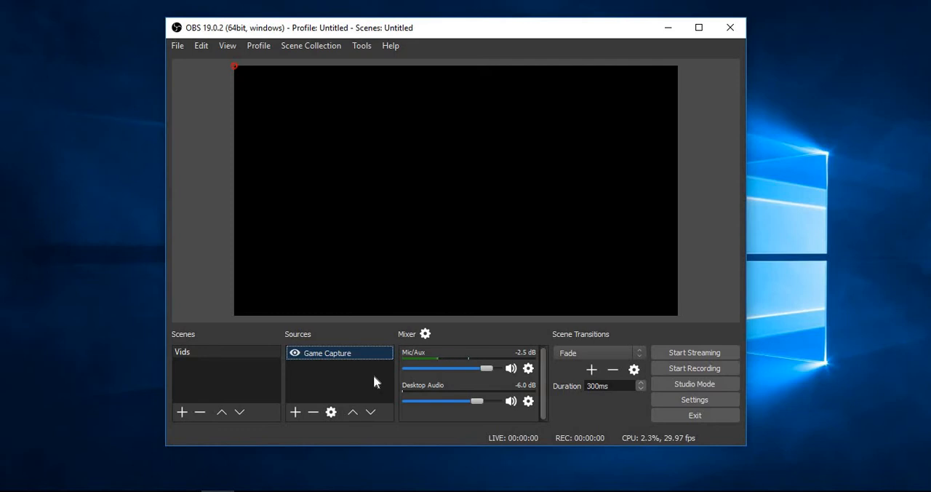
{"action": "mouse_move", "coordinate": [178, 49]}
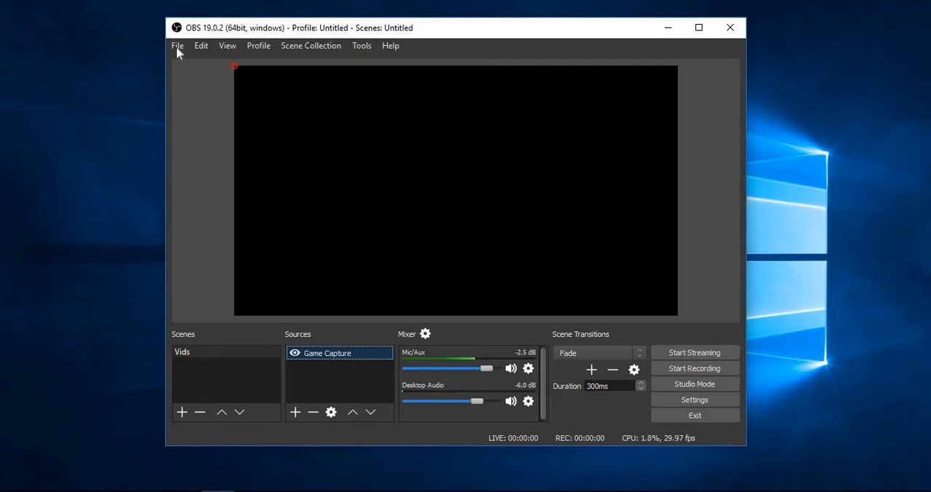
{"action": "mouse_move", "coordinate": [189, 108]}
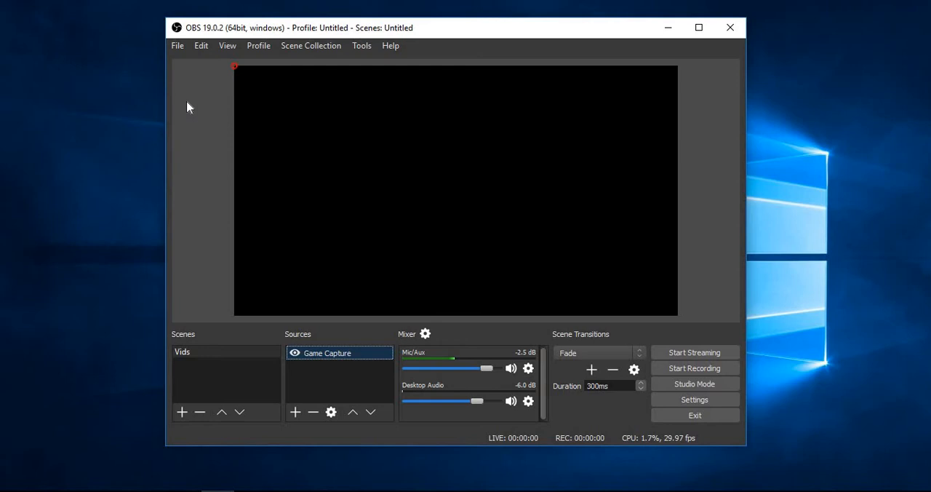
{"action": "left_click", "coordinate": [694, 398]}
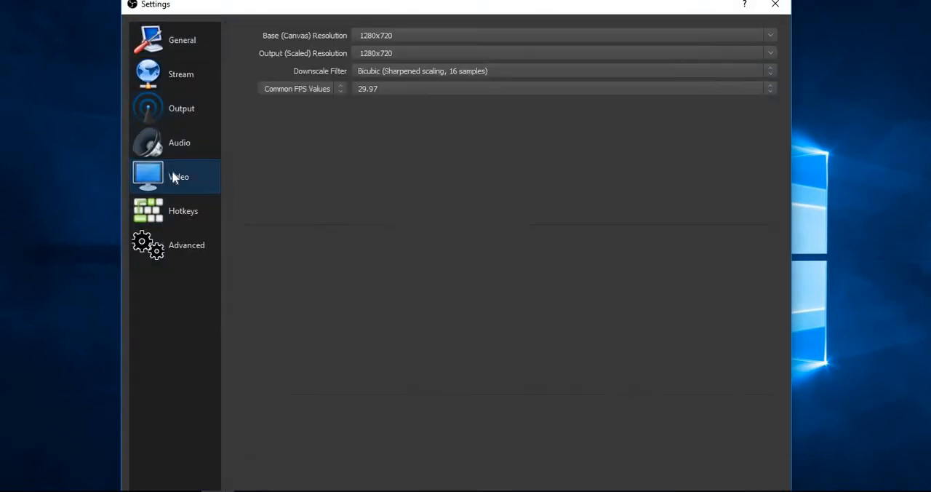
{"action": "left_click", "coordinate": [183, 210]}
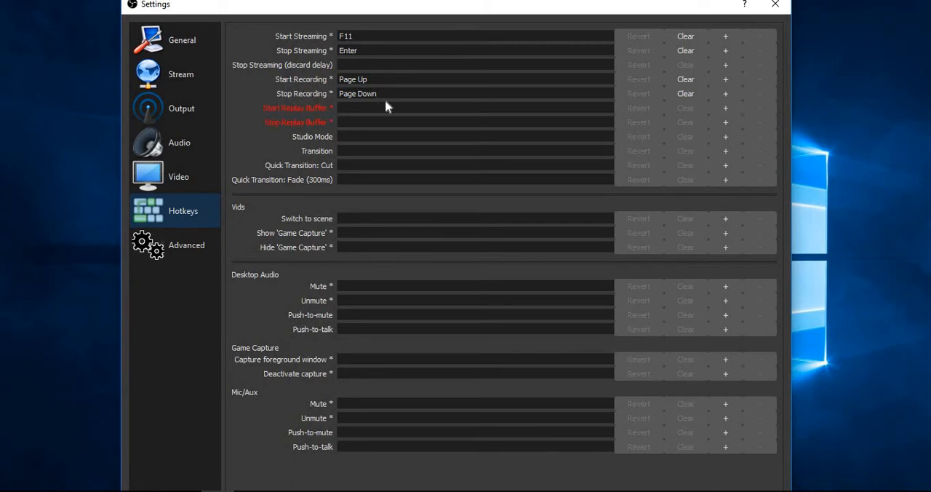
{"action": "left_click", "coordinate": [774, 4]}
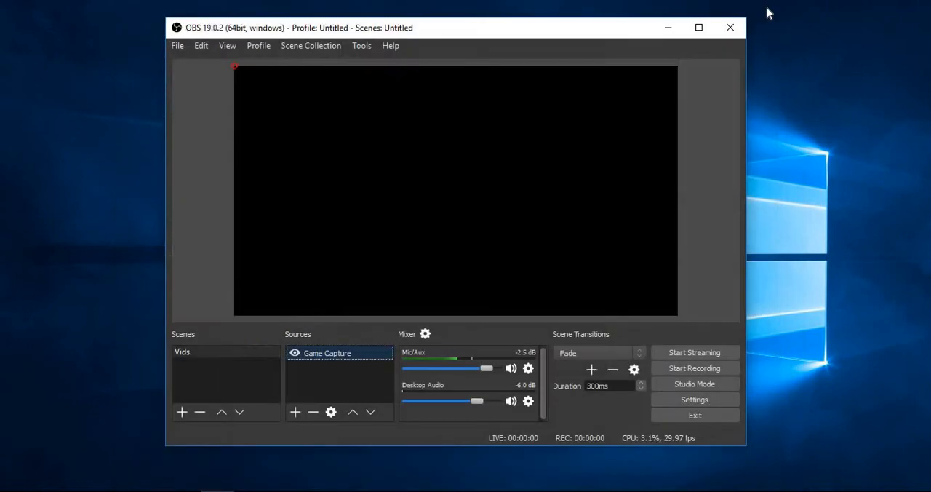
{"action": "mouse_move", "coordinate": [661, 69]}
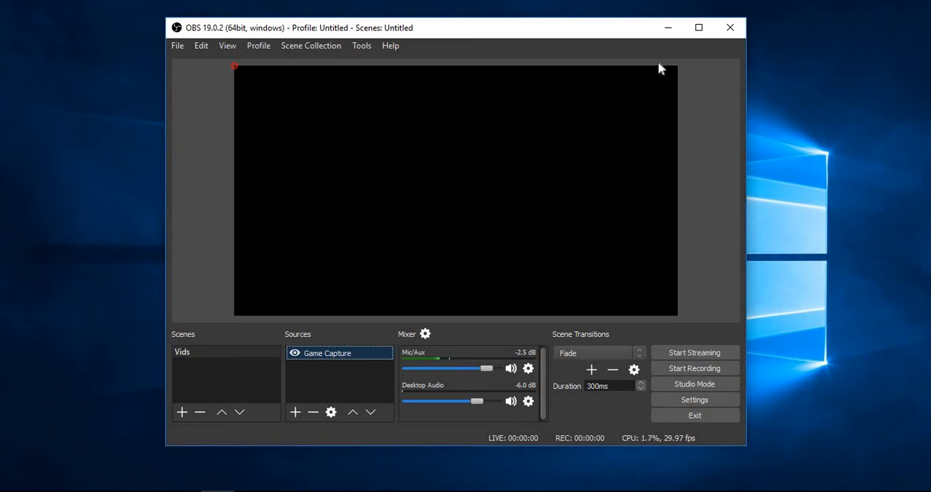
{"action": "mouse_move", "coordinate": [648, 160]}
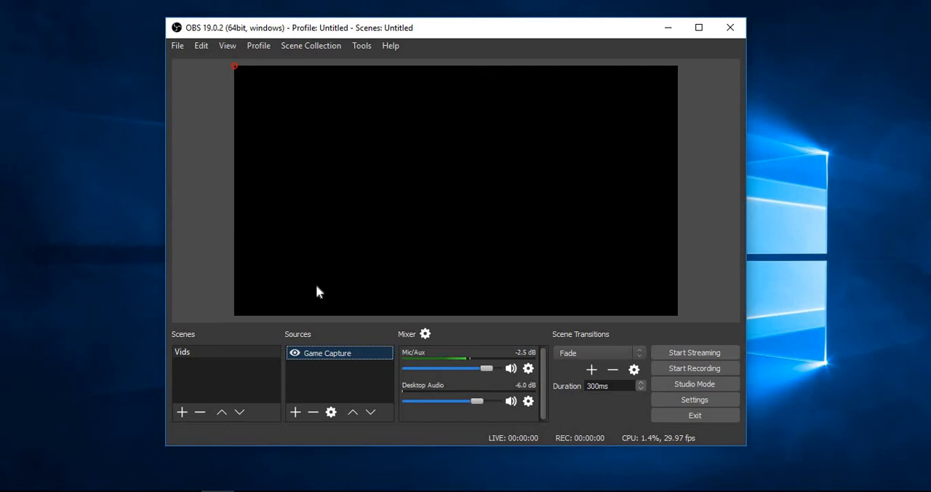
{"action": "mouse_move", "coordinate": [670, 448]}
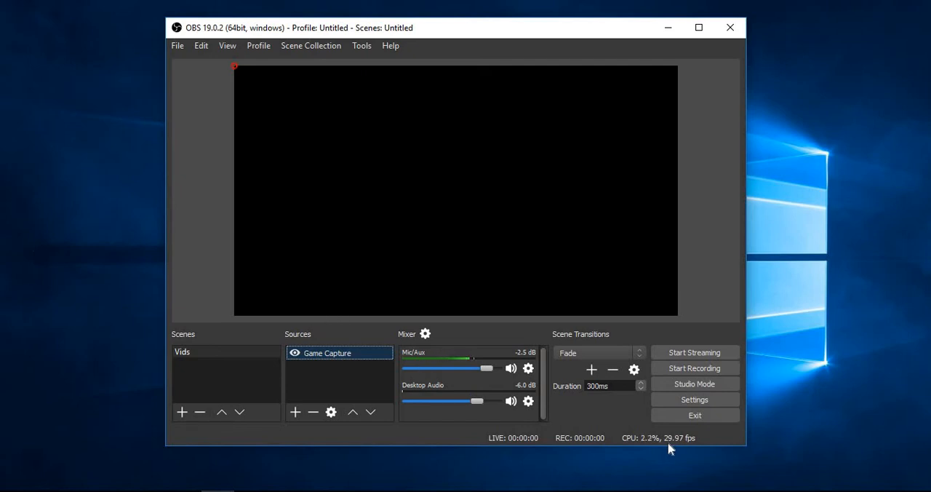
{"action": "mouse_move", "coordinate": [691, 443]}
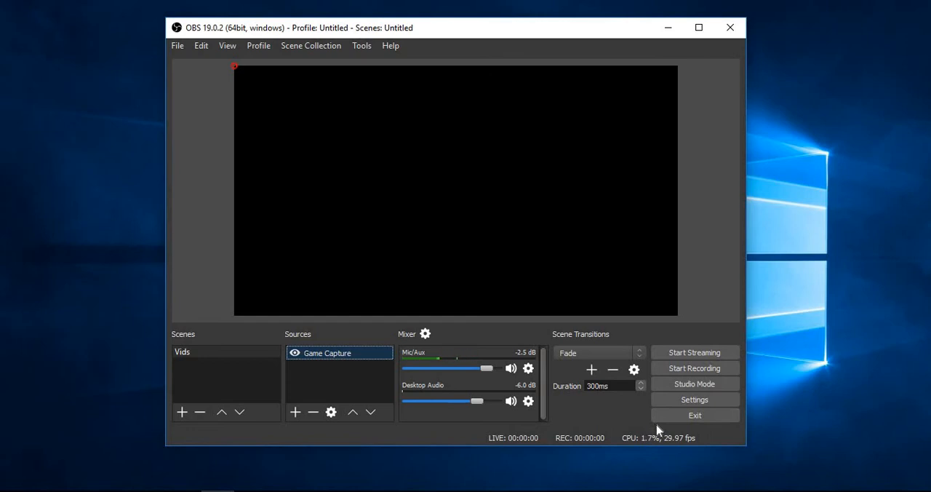
{"action": "mouse_move", "coordinate": [611, 407]}
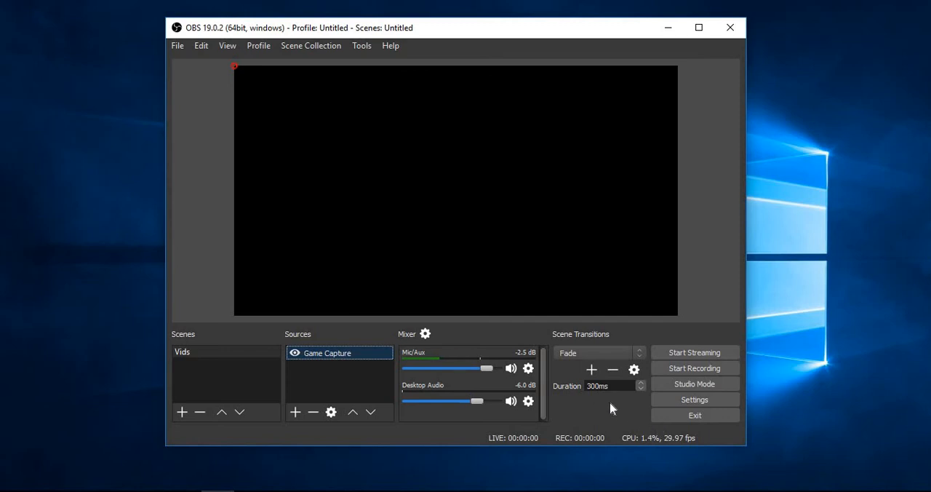
{"action": "mouse_move", "coordinate": [181, 58]}
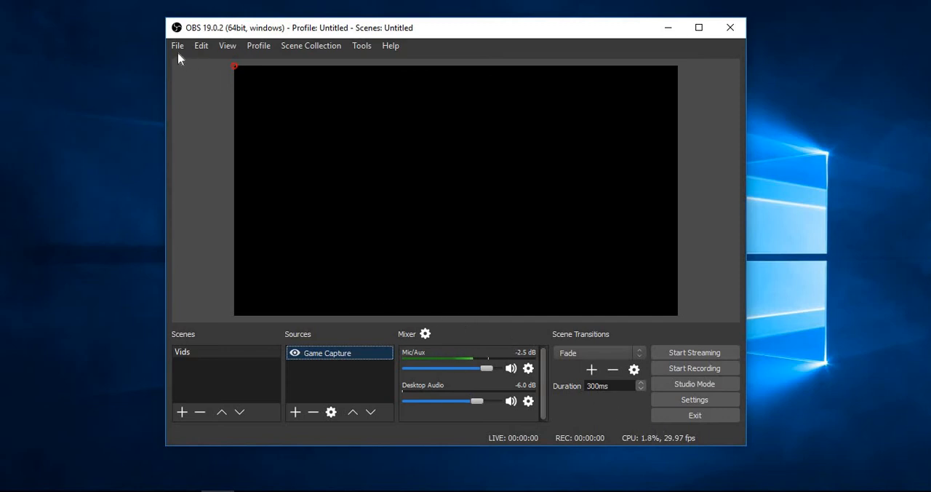
{"action": "mouse_move", "coordinate": [197, 102]}
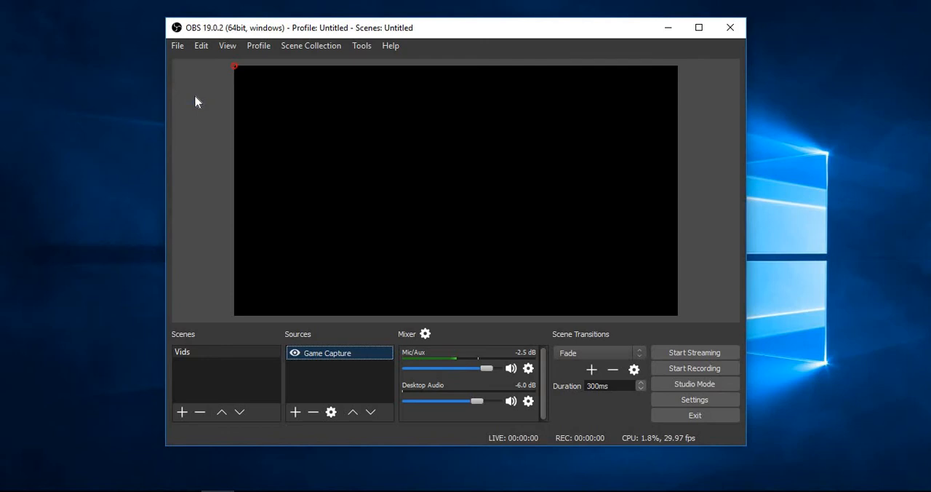
Set Common FPS to 30 in Video settings and save the change, keeping 1280x720.
{"action": "left_click", "coordinate": [694, 398]}
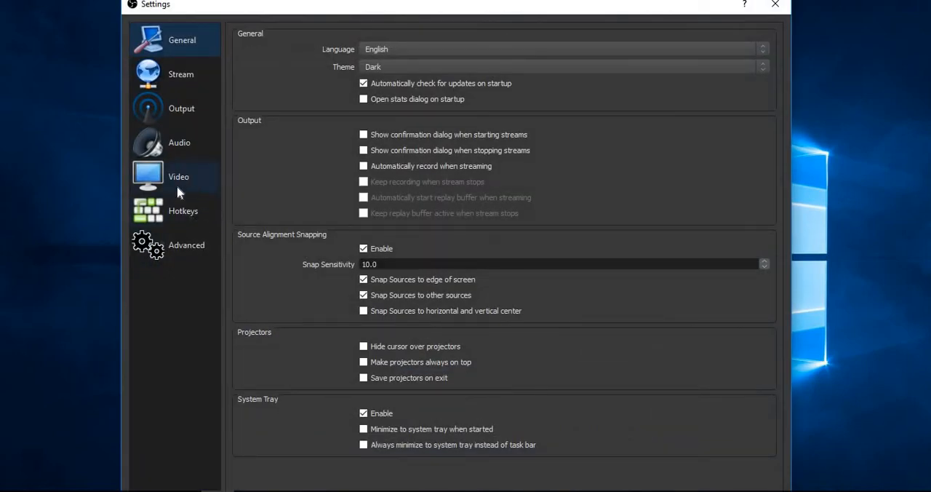
{"action": "left_click", "coordinate": [178, 176]}
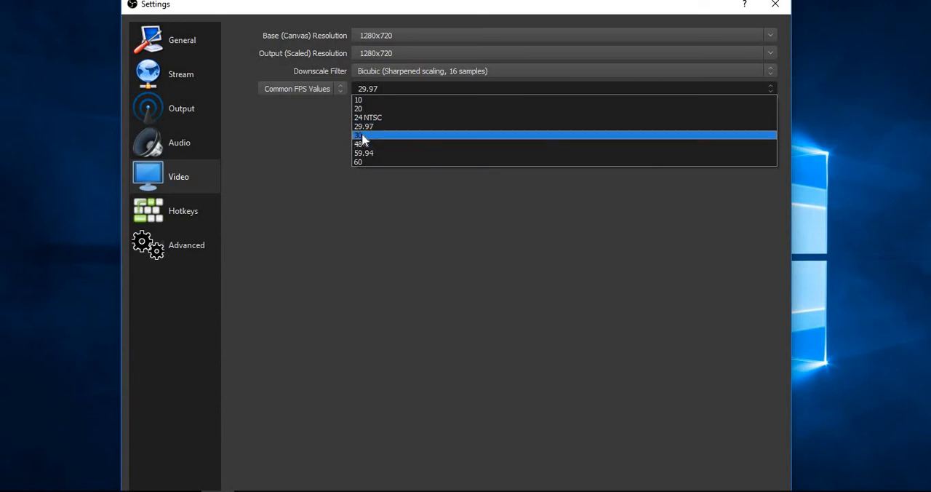
{"action": "left_click", "coordinate": [357, 135]}
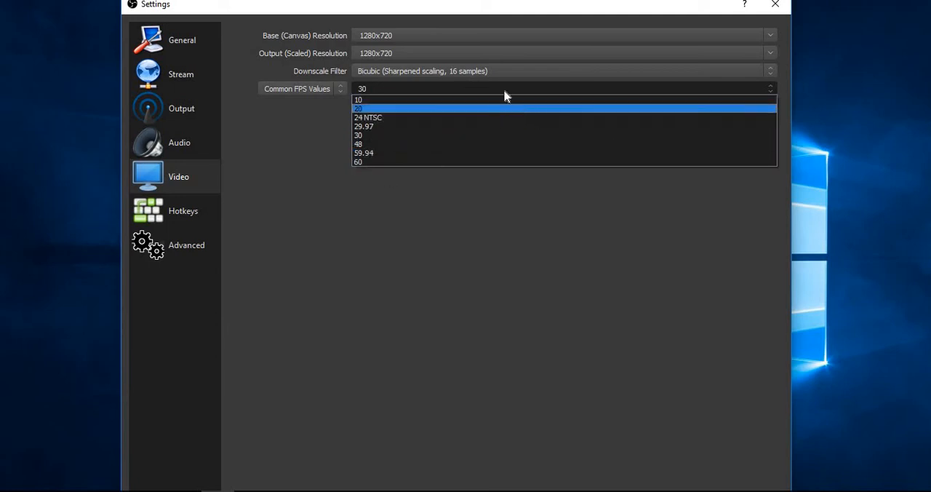
{"action": "mouse_move", "coordinate": [407, 111]}
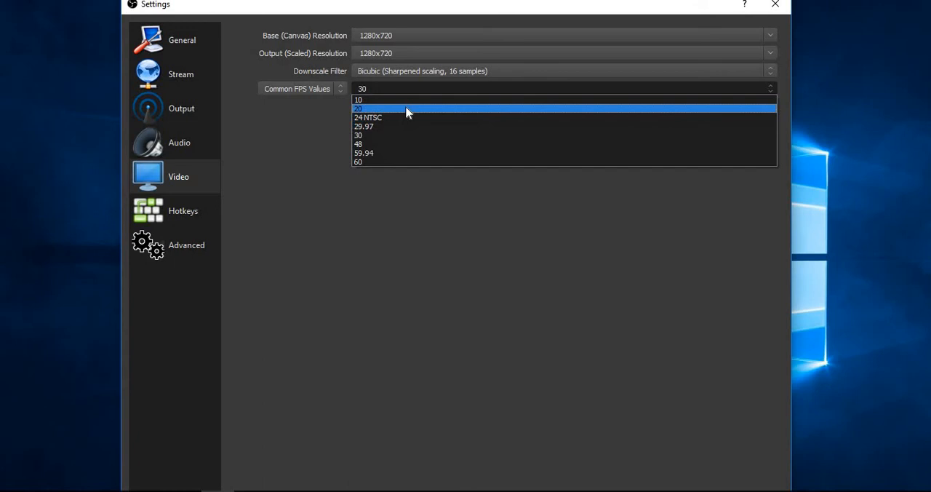
{"action": "mouse_move", "coordinate": [399, 125]}
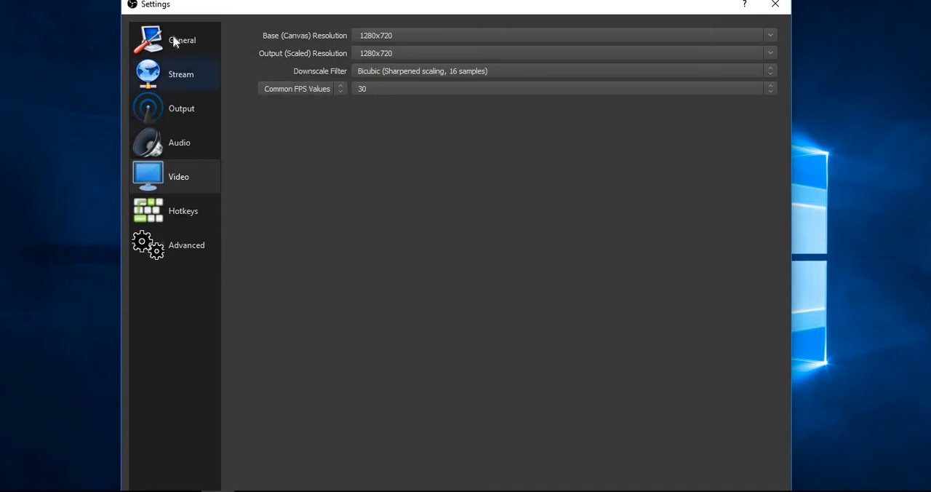
{"action": "left_click", "coordinate": [774, 6]}
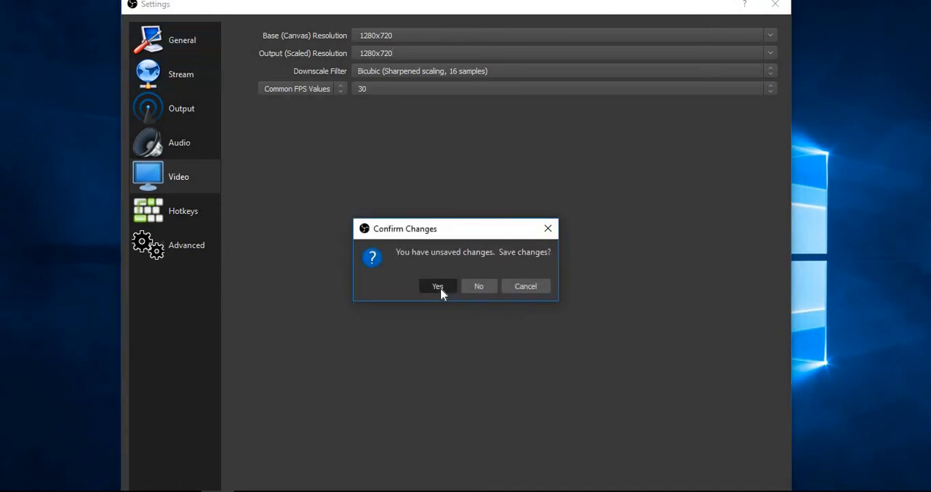
{"action": "left_click", "coordinate": [436, 285]}
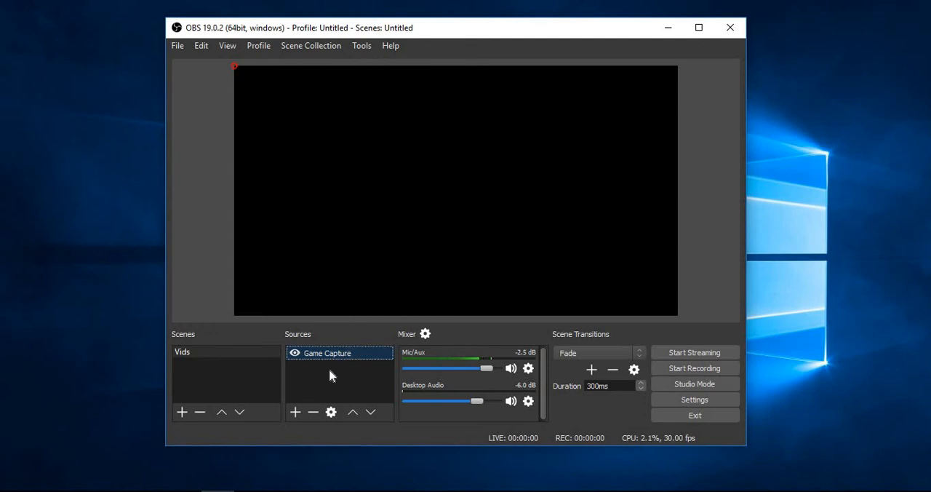
Add a Video Capture Device webcam source and shrink it to a small top-left inset.
{"action": "right_click", "coordinate": [338, 378]}
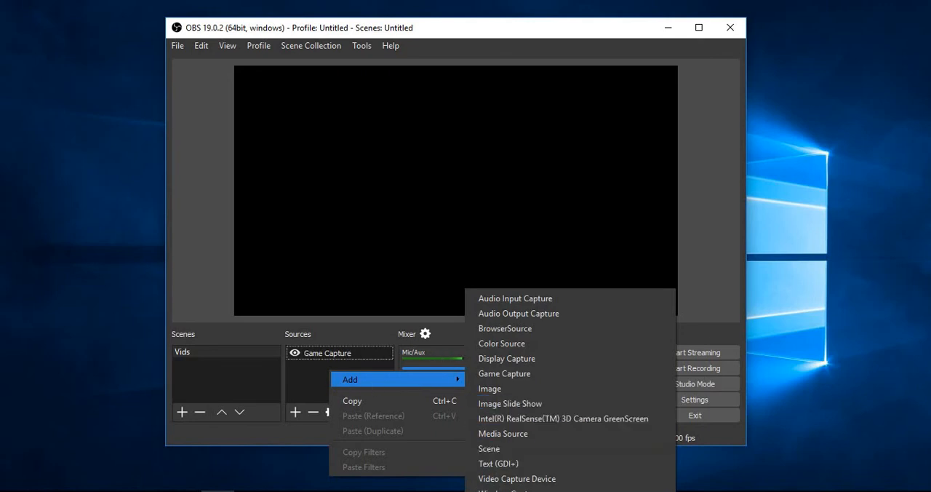
{"action": "left_click", "coordinate": [517, 477]}
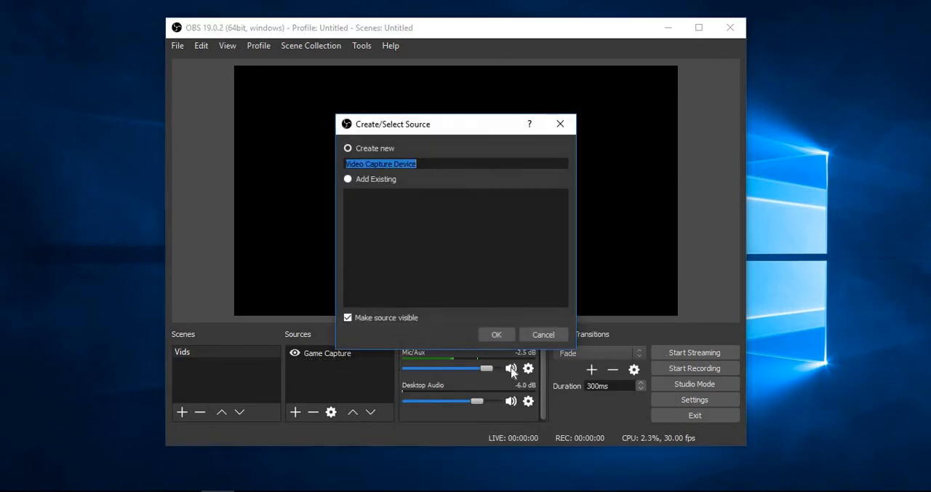
{"action": "left_click", "coordinate": [496, 334]}
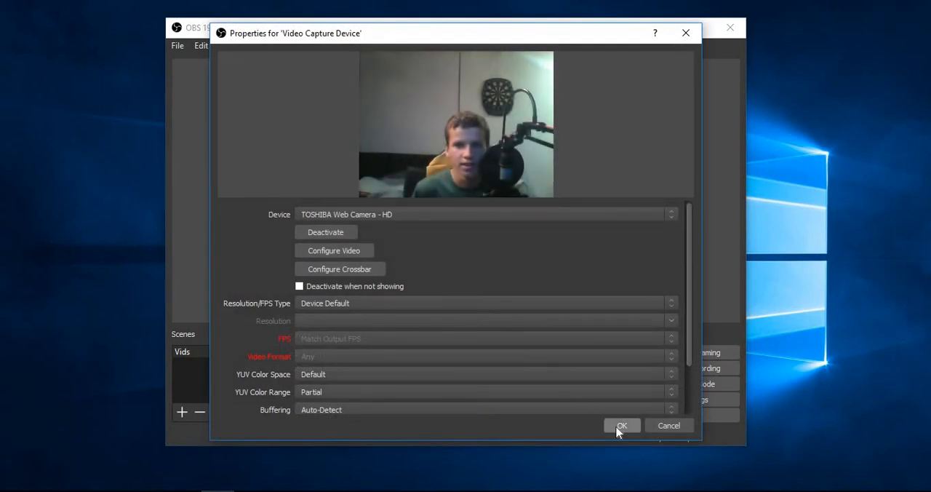
{"action": "left_click", "coordinate": [623, 425]}
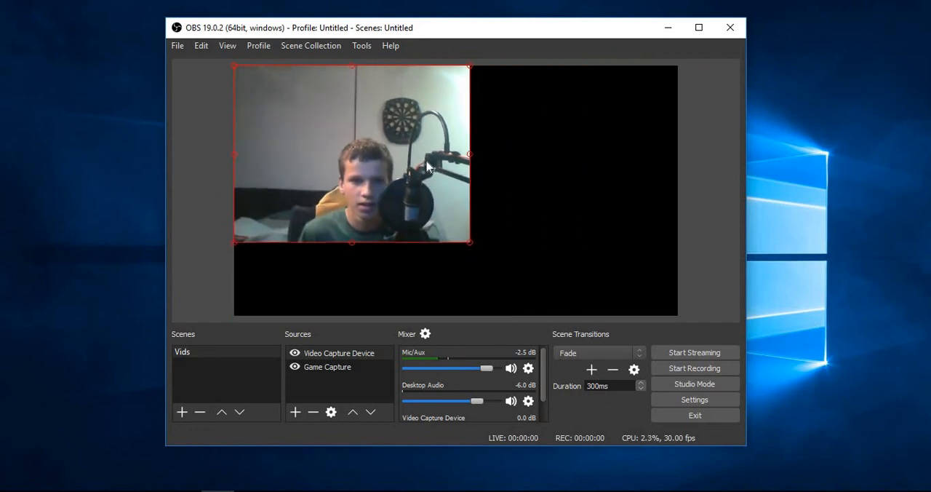
{"action": "left_click_drag", "start_coordinate": [470, 242], "coordinate": [385, 179]}
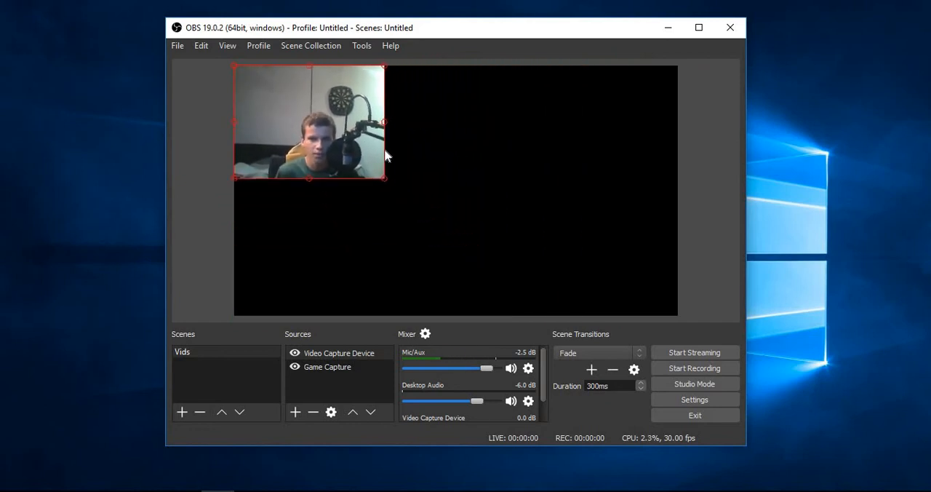
{"action": "mouse_move", "coordinate": [404, 189]}
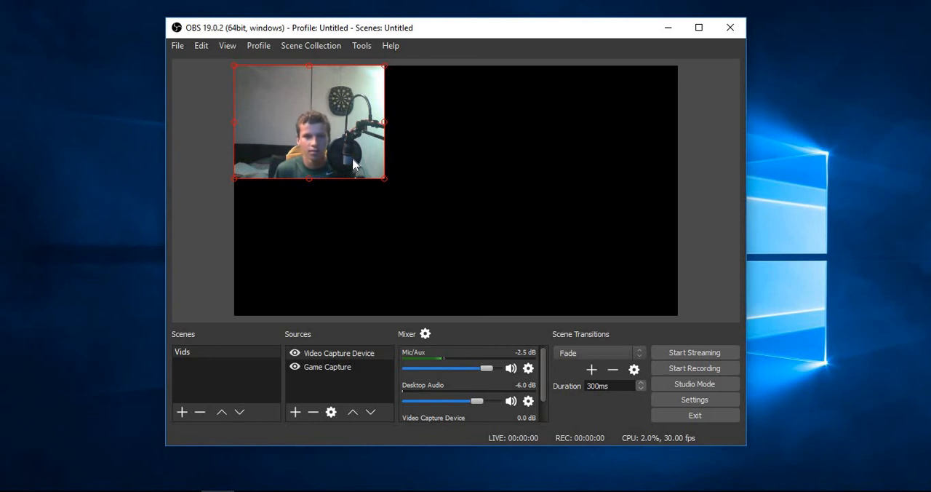
Remove the Video Capture Device source, leaving only Game Capture in the scene.
{"action": "right_click", "coordinate": [339, 352]}
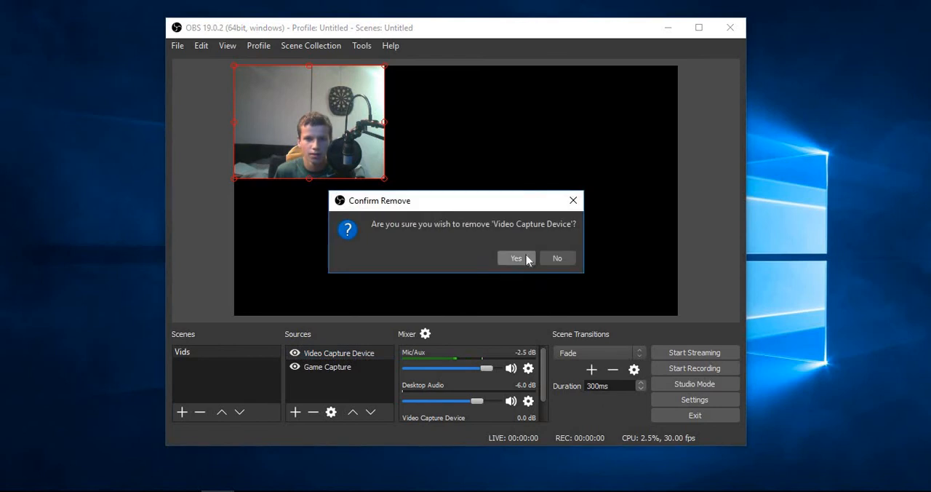
{"action": "left_click", "coordinate": [515, 258]}
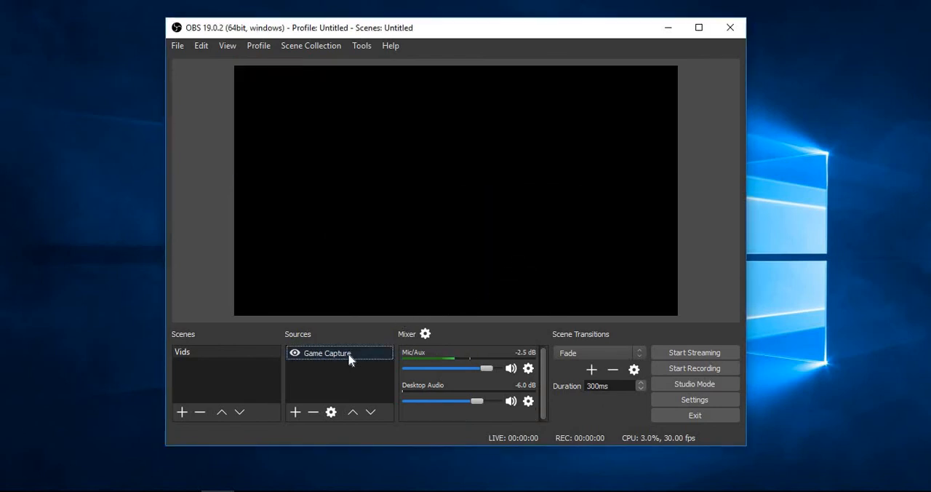
{"action": "right_click", "coordinate": [327, 352]}
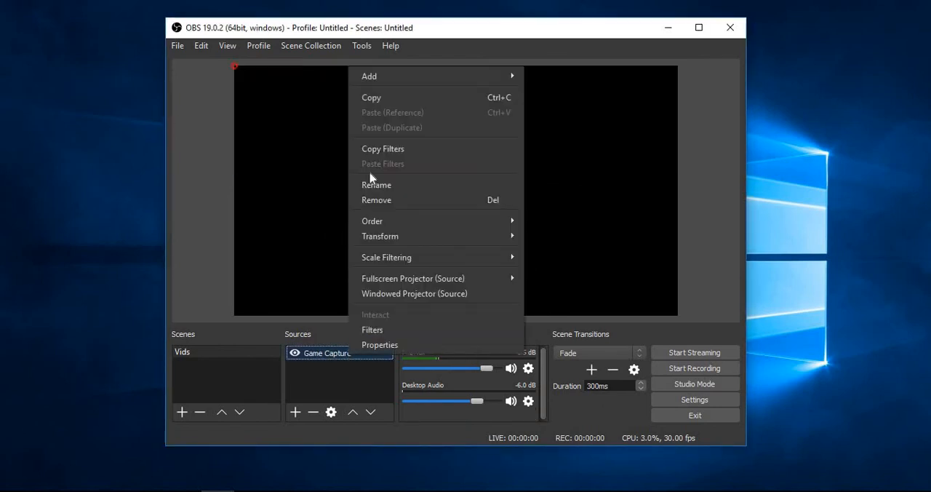
{"action": "mouse_move", "coordinate": [380, 236]}
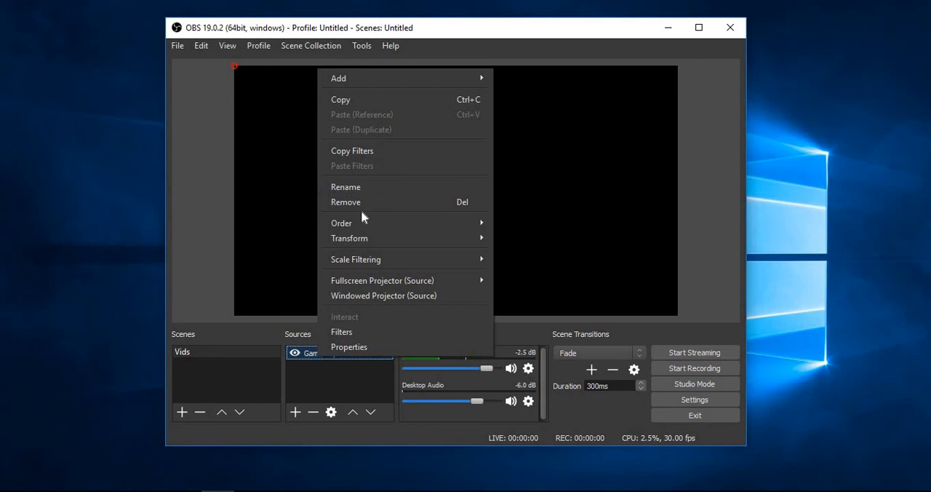
{"action": "mouse_move", "coordinate": [367, 201]}
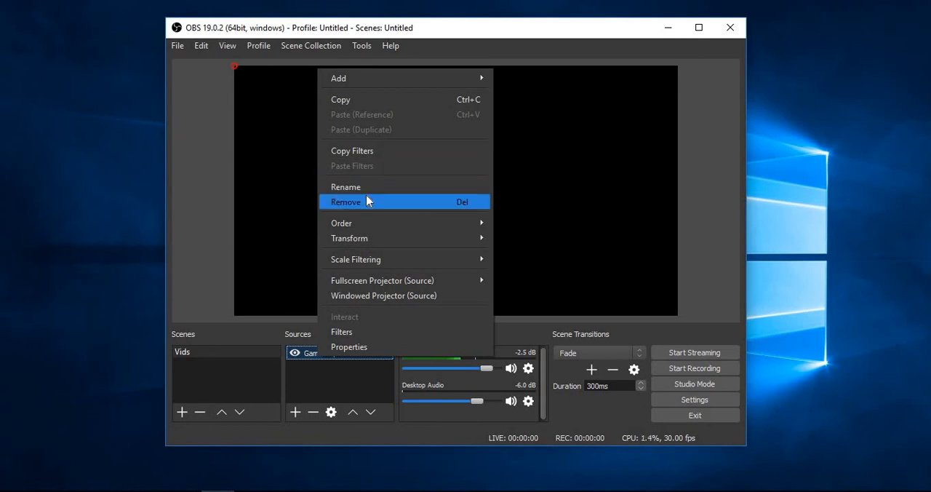
{"action": "mouse_move", "coordinate": [349, 346]}
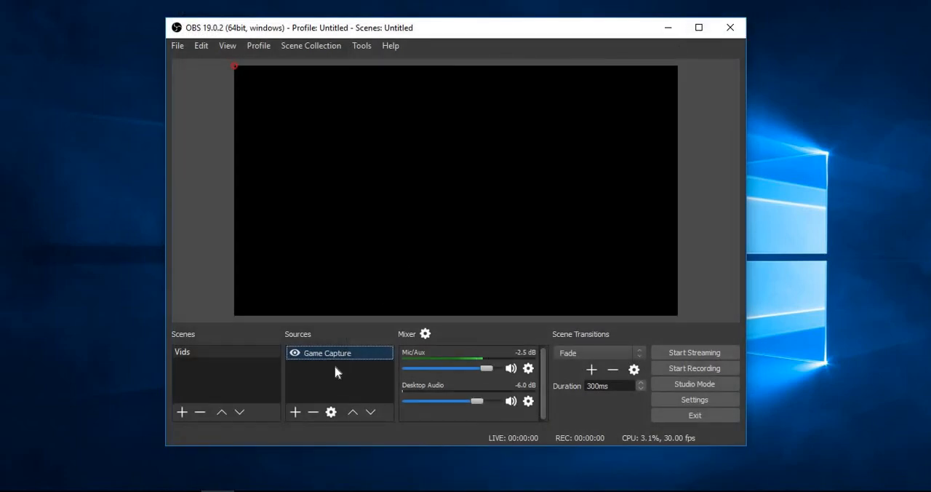
{"action": "right_click", "coordinate": [338, 378]}
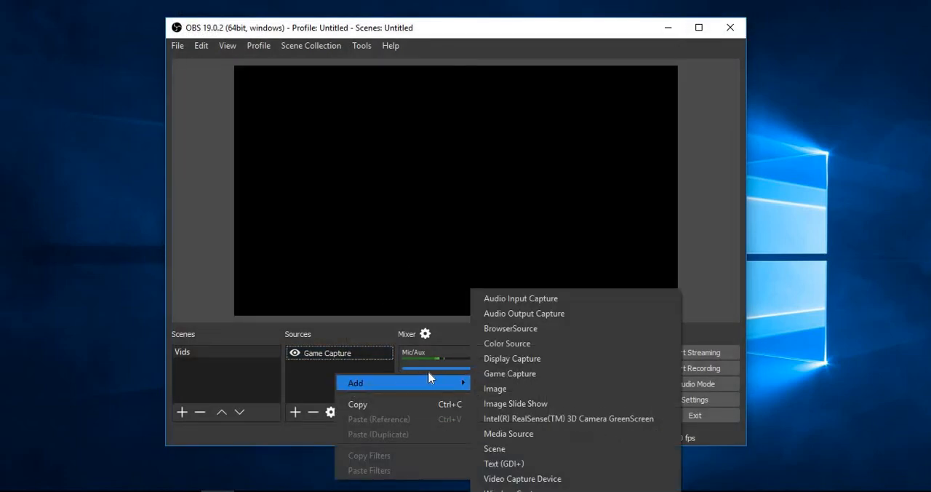
{"action": "mouse_move", "coordinate": [495, 387]}
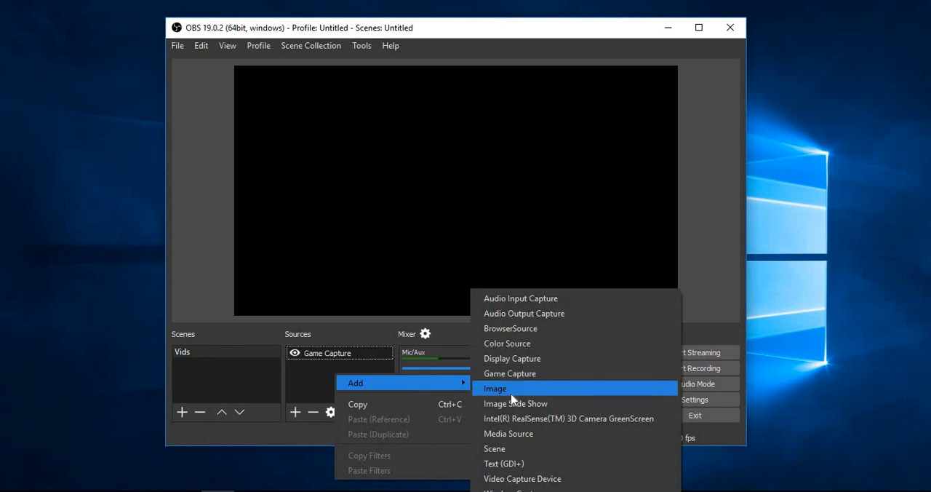
{"action": "mouse_move", "coordinate": [517, 403]}
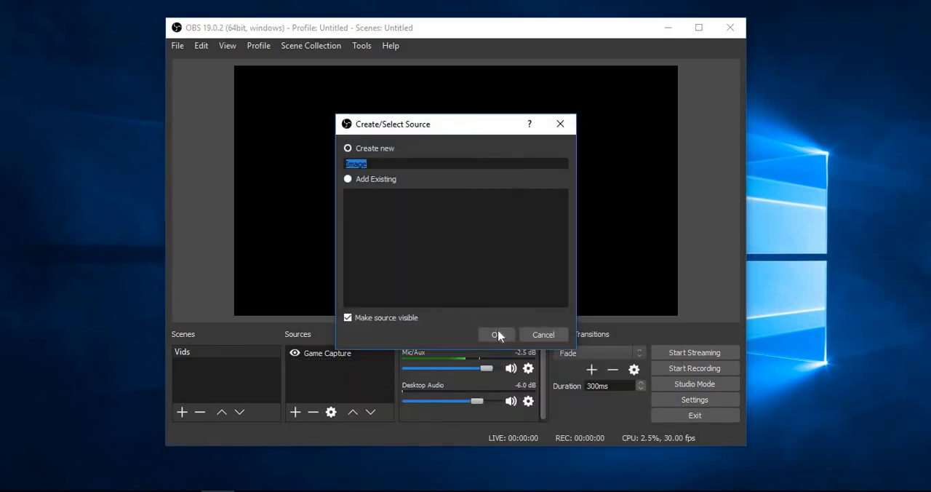
{"action": "left_click", "coordinate": [496, 335]}
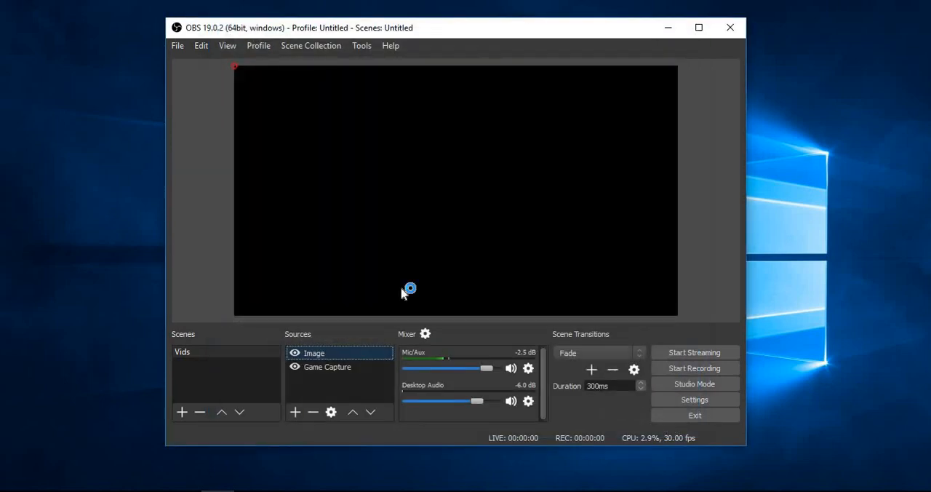
{"action": "right_click", "coordinate": [314, 352]}
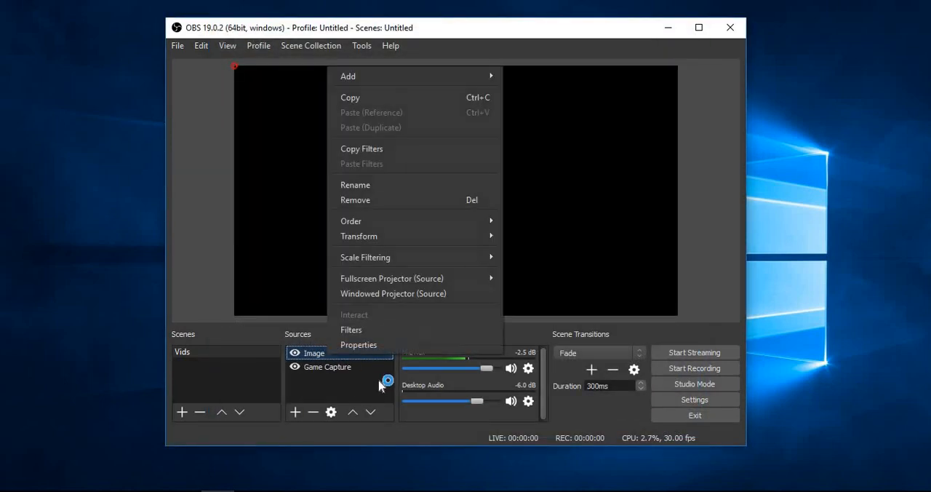
{"action": "mouse_move", "coordinate": [392, 185]}
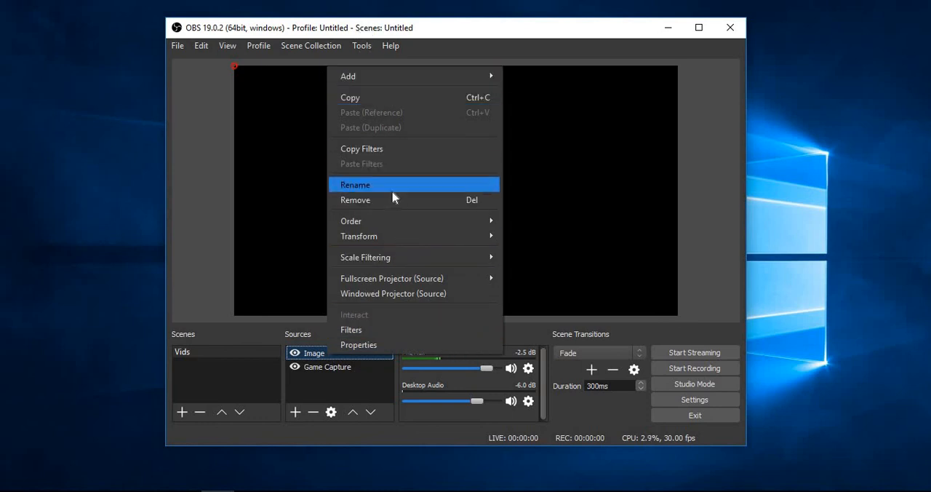
{"action": "left_click", "coordinate": [355, 201]}
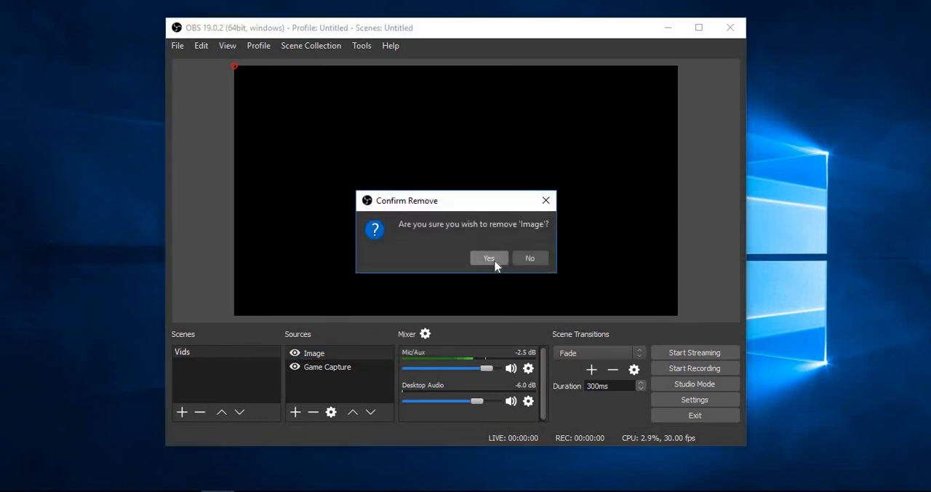
{"action": "left_click", "coordinate": [489, 258]}
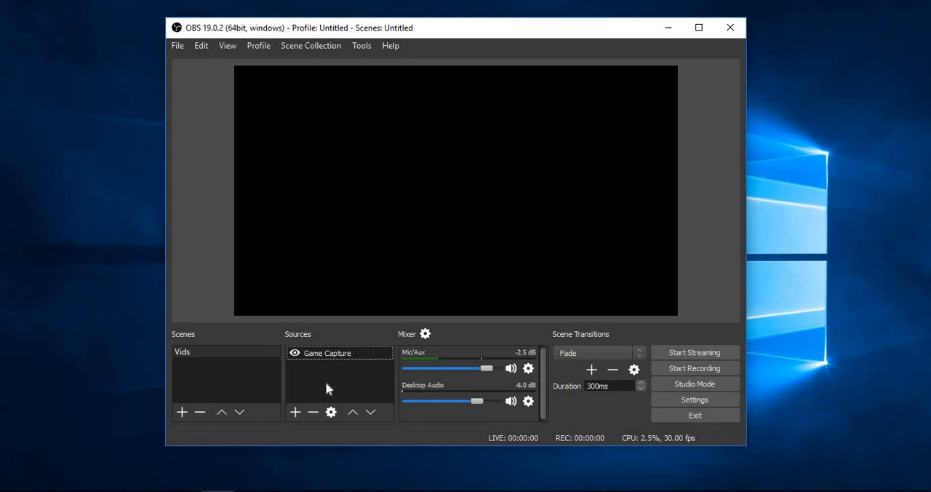